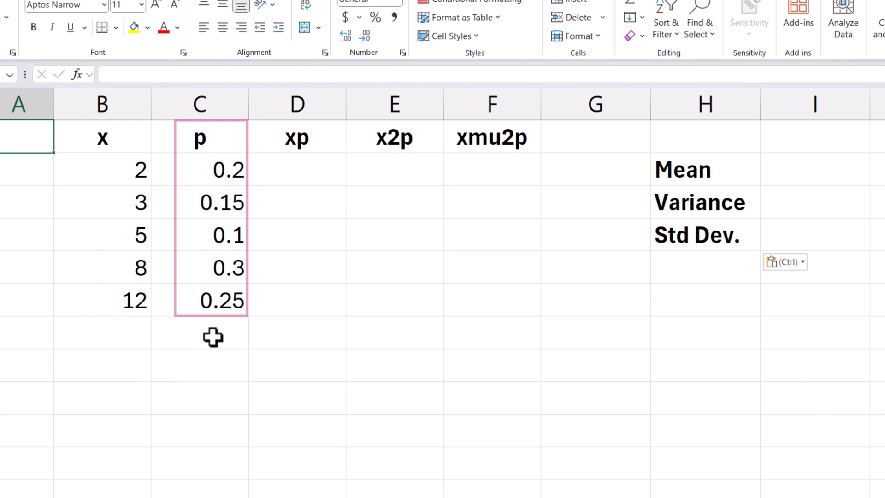
Sum the p column with Alt+= to show 1 and rule a bottom border under the last data row
left_click(200, 333)
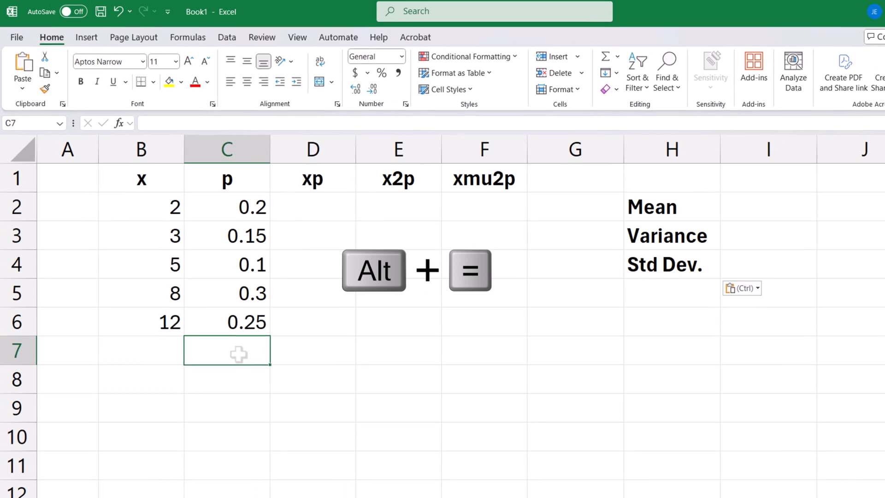
key("alt+=")
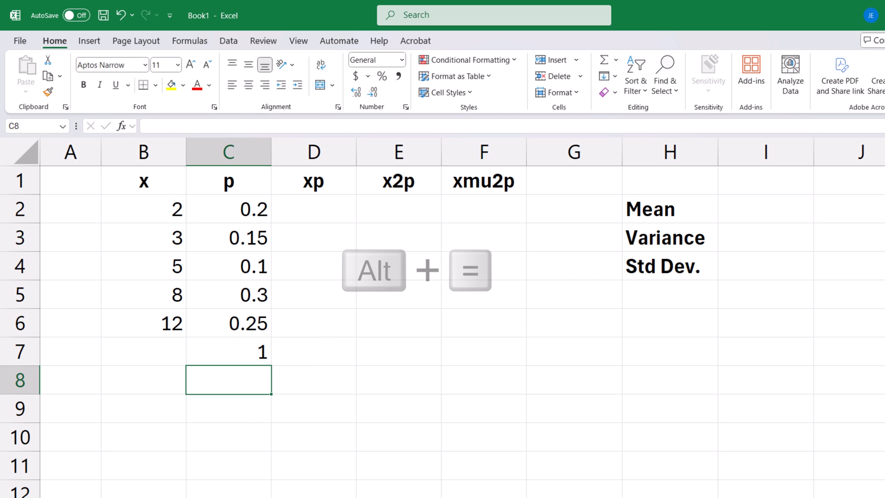
left_click(228, 321)
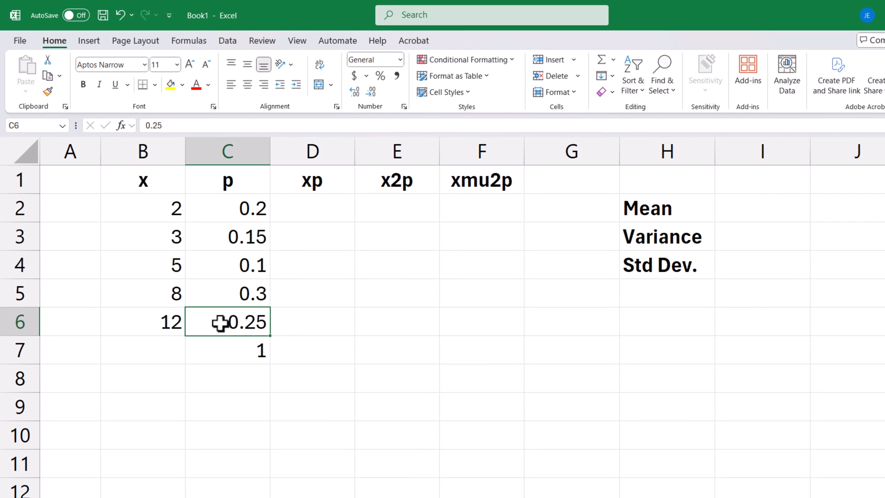
right_click(228, 321)
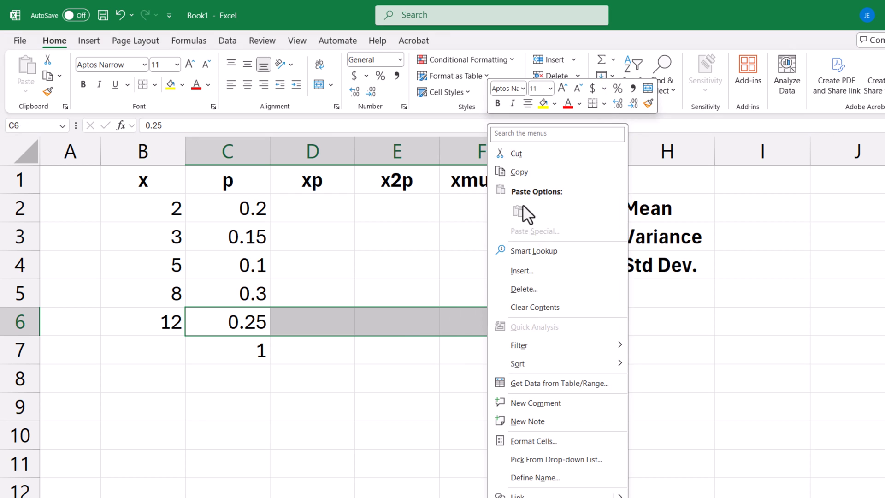
left_click(592, 103)
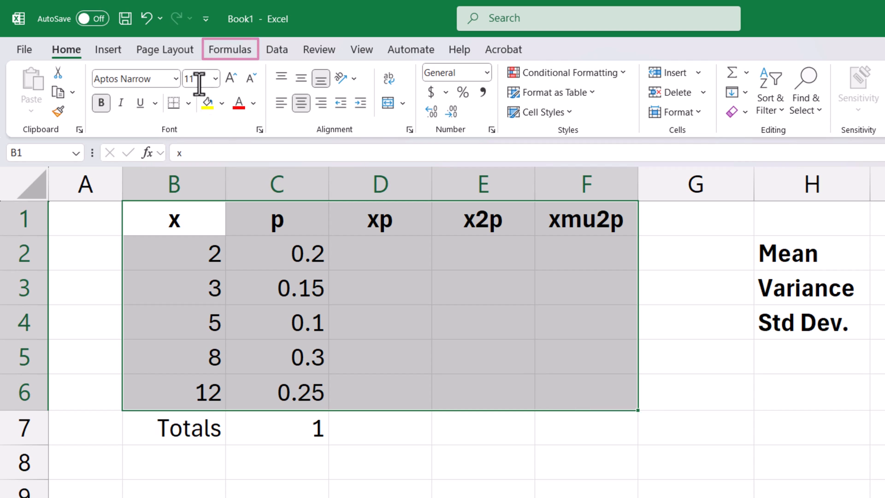
Create named ranges x, p, xp, x2p and xmu2p from the top-row headers via Create from Selection
left_click(230, 49)
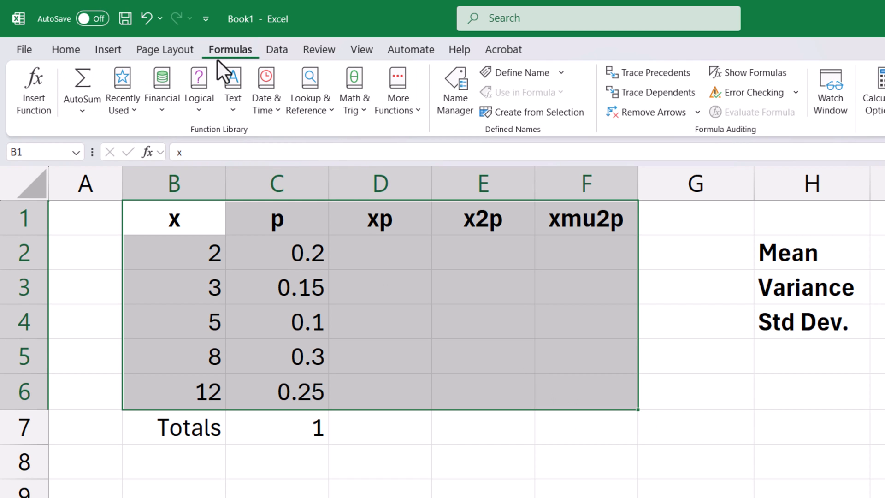
left_click(532, 112)
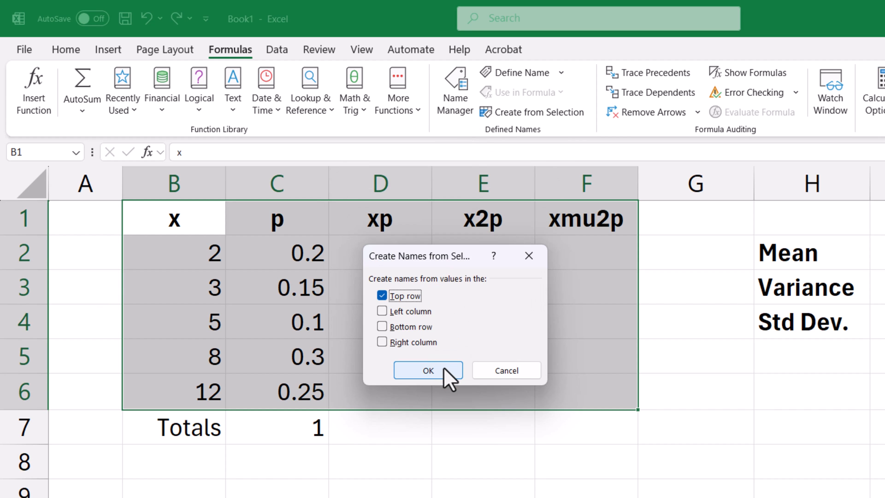
left_click(428, 371)
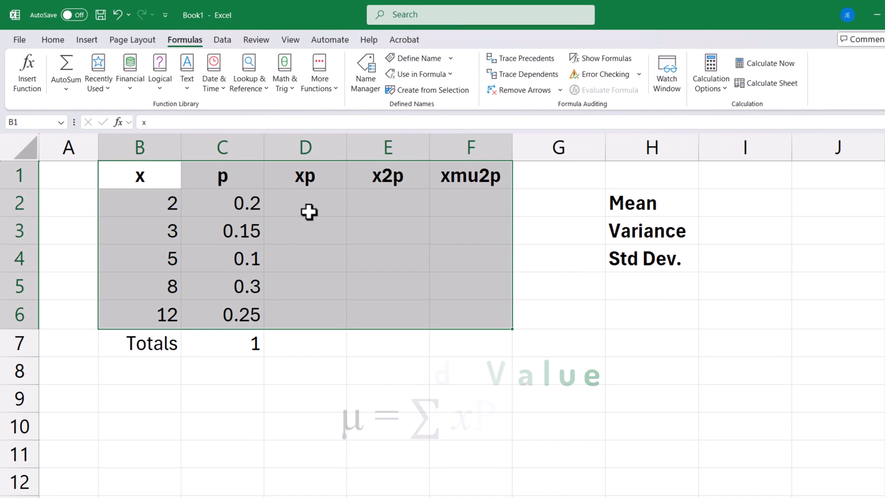
Enter =x*p in the first xp cell and set the Mean to the xp total 6.75
left_click(305, 203)
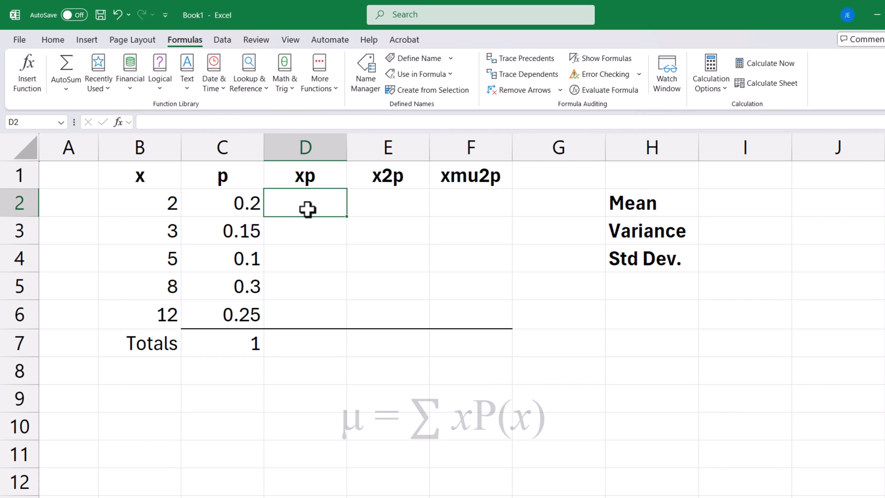
type("=")
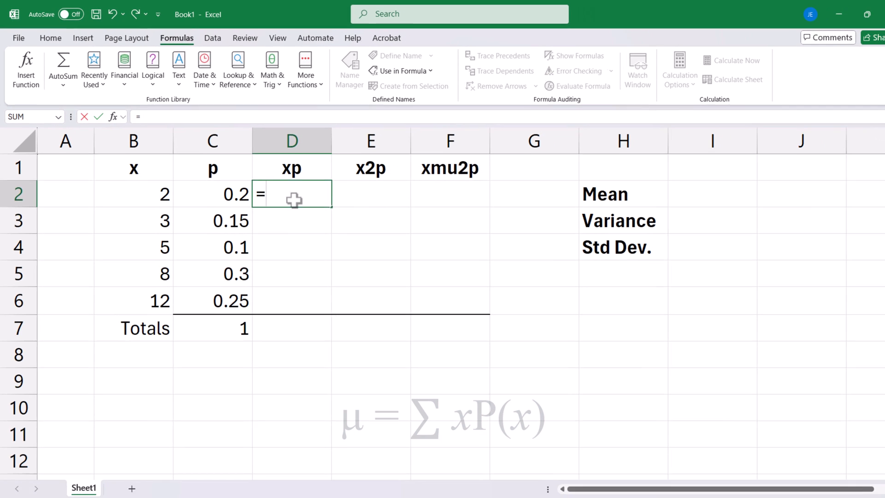
type("x*")
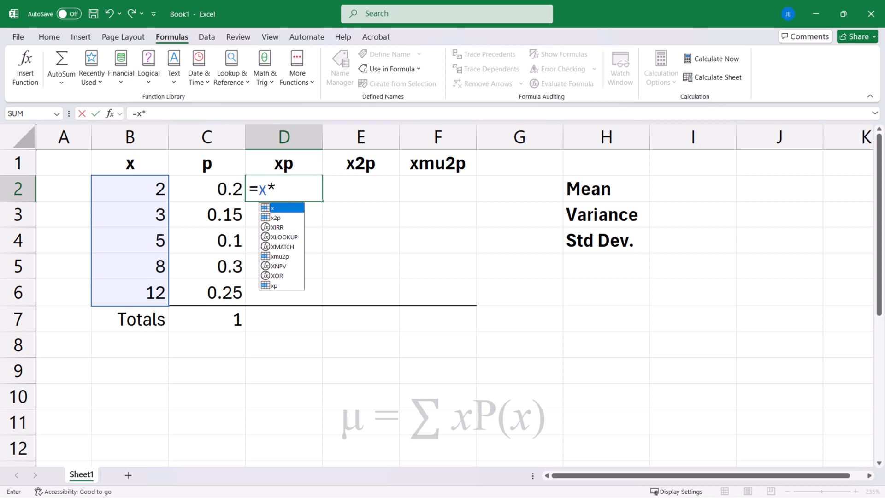
type("p")
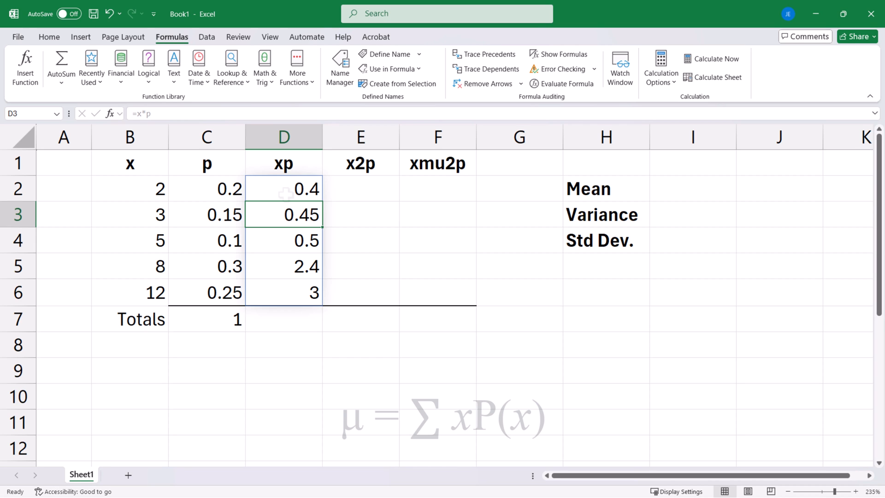
mouse_move(354, 305)
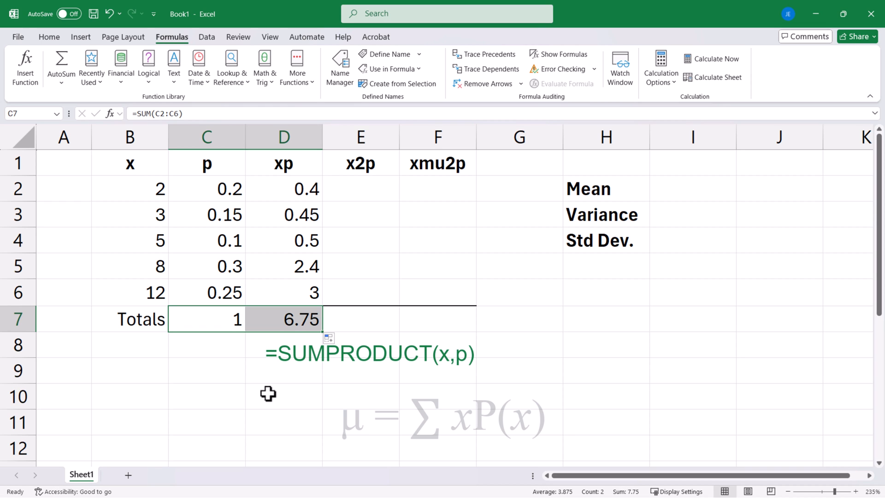
mouse_move(783, 176)
type("=")
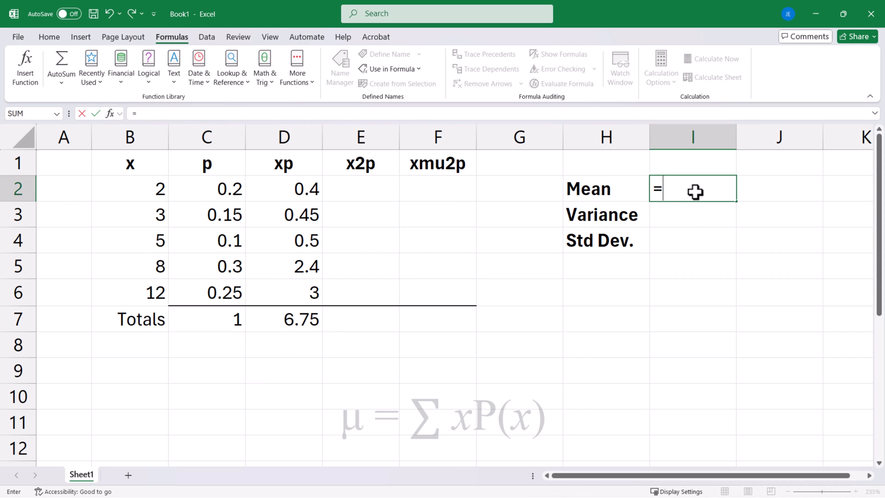
left_click(283, 319)
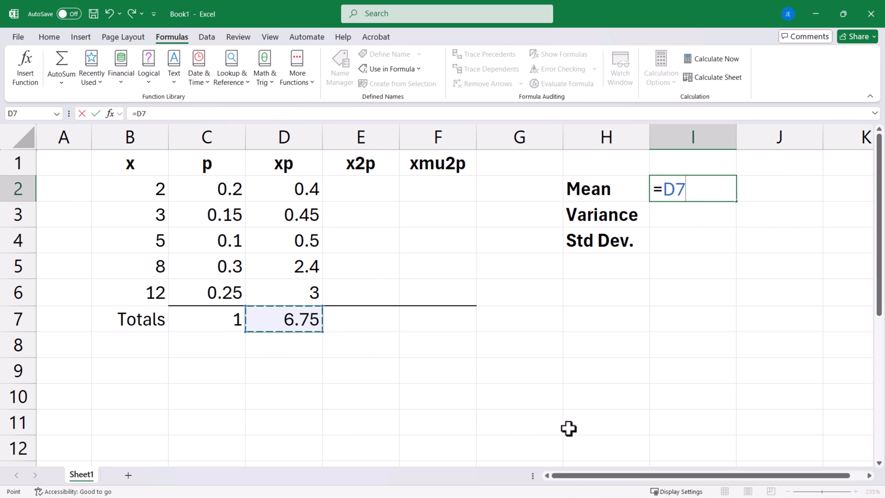
key("Return")
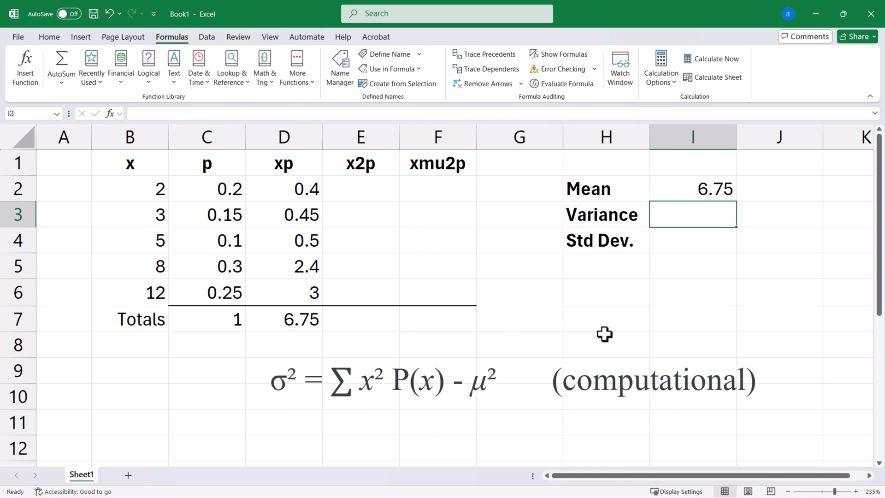
Enter =x^2*p in the first x2p cell so the column totals 59.85
left_click(361, 189)
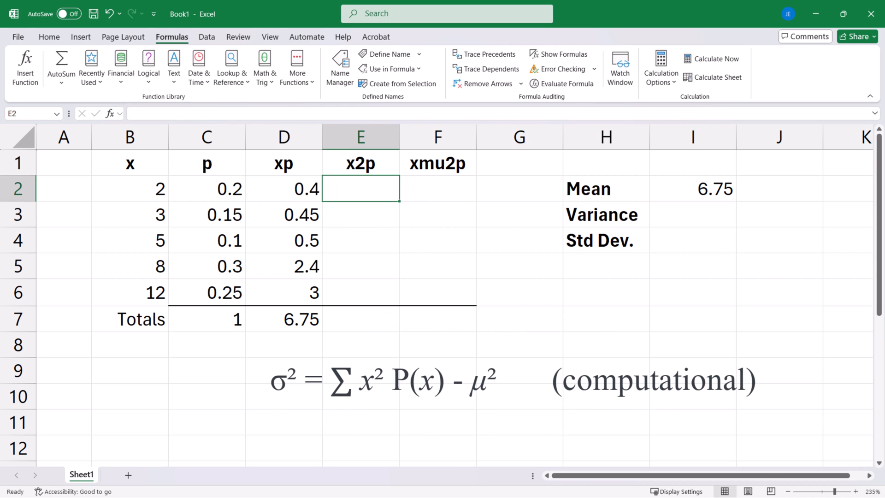
type("=")
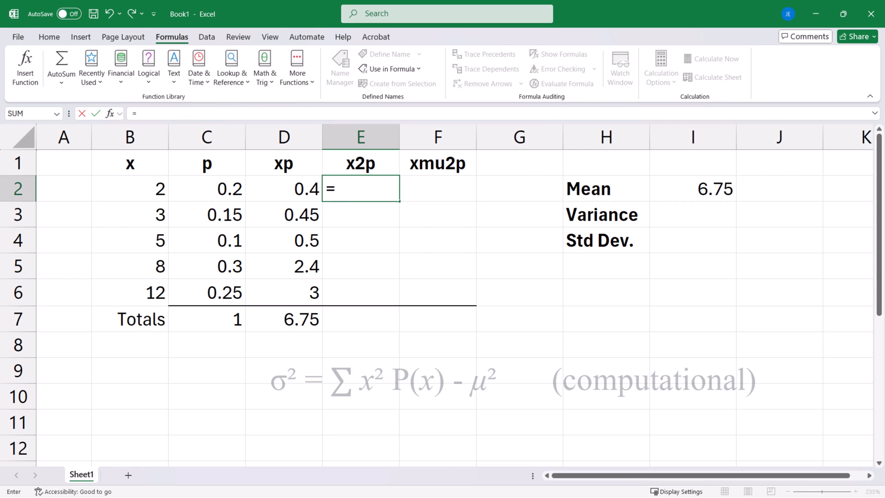
type("x^2")
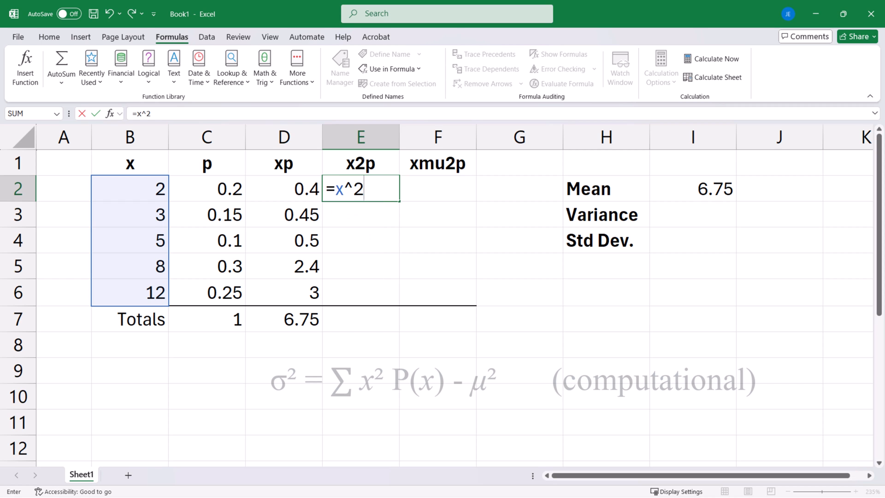
type("*p")
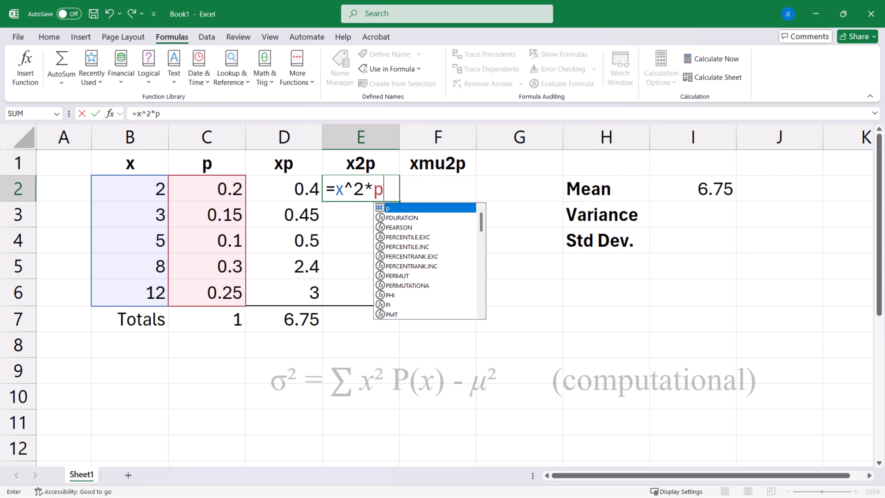
key("Return")
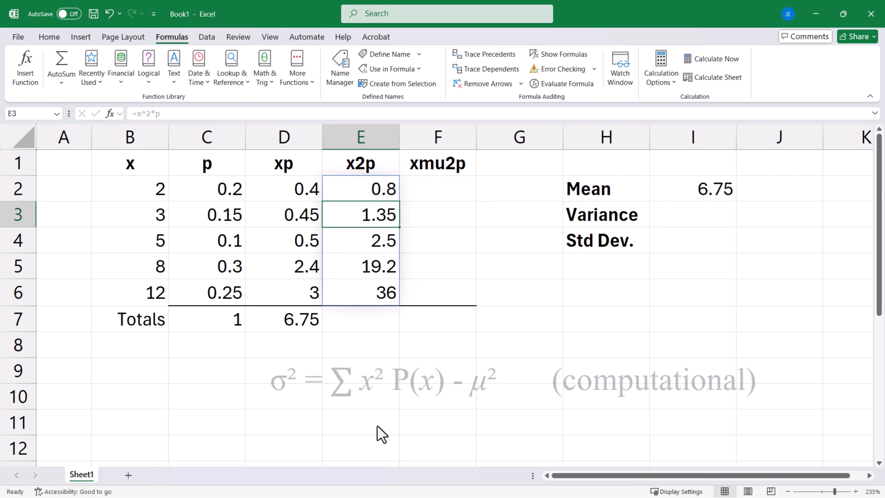
Build the Variance as the x2p total minus the Mean squared, giving 14.2875
left_click(283, 319)
type("=")
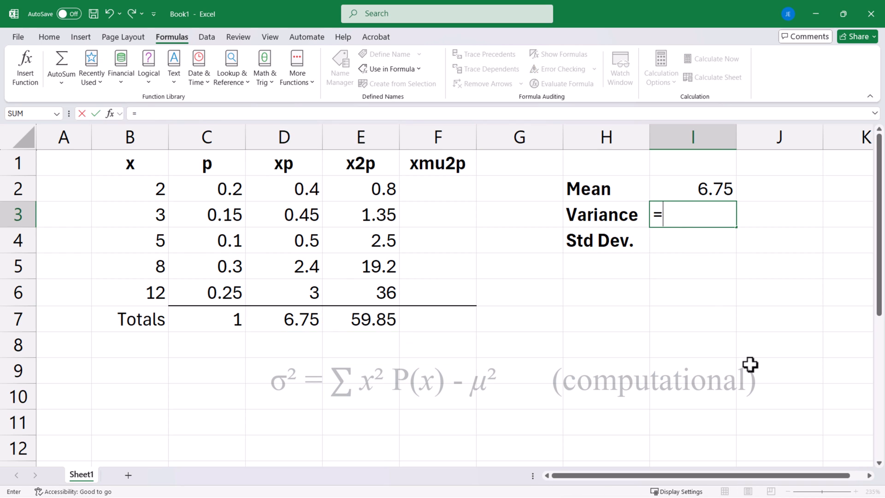
left_click(360, 320)
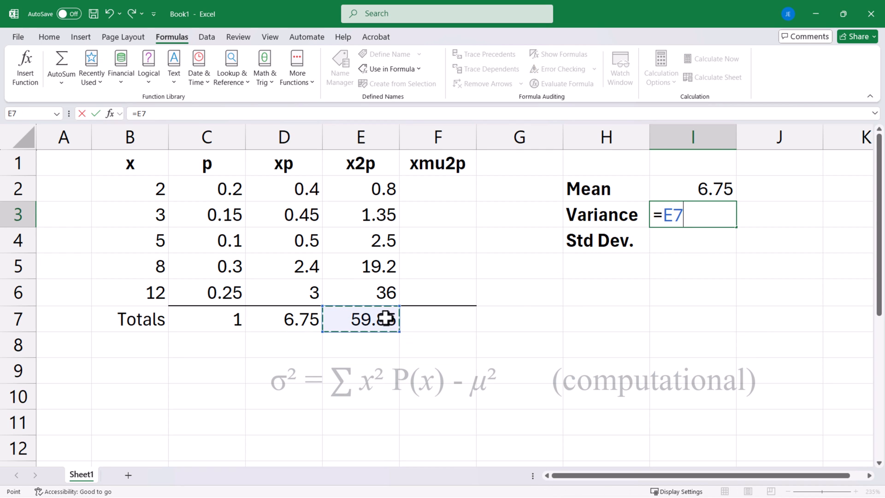
type("-")
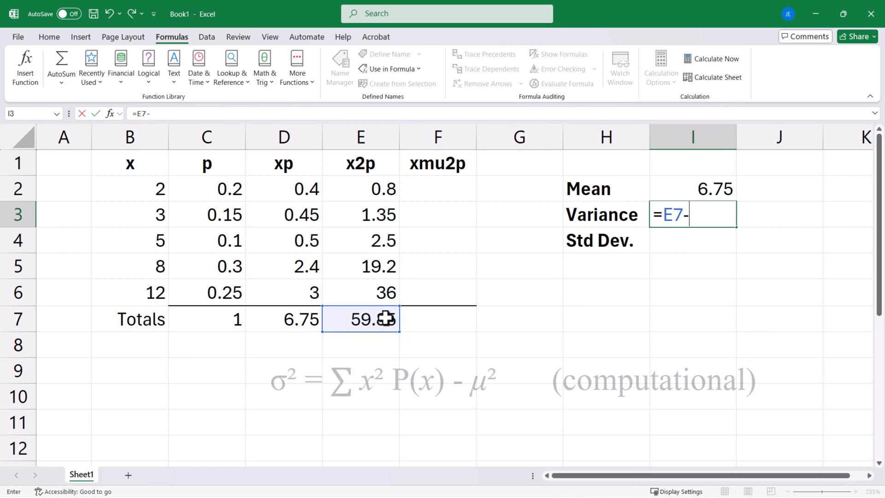
left_click(715, 188)
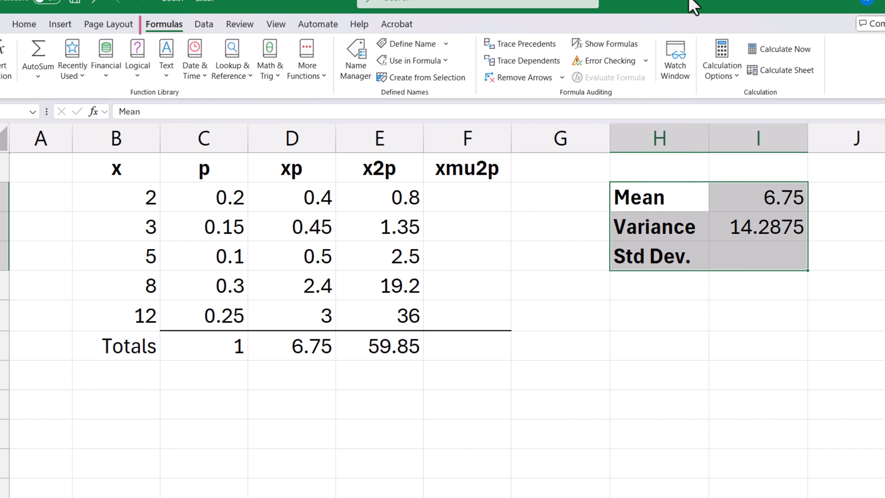
mouse_move(432, 77)
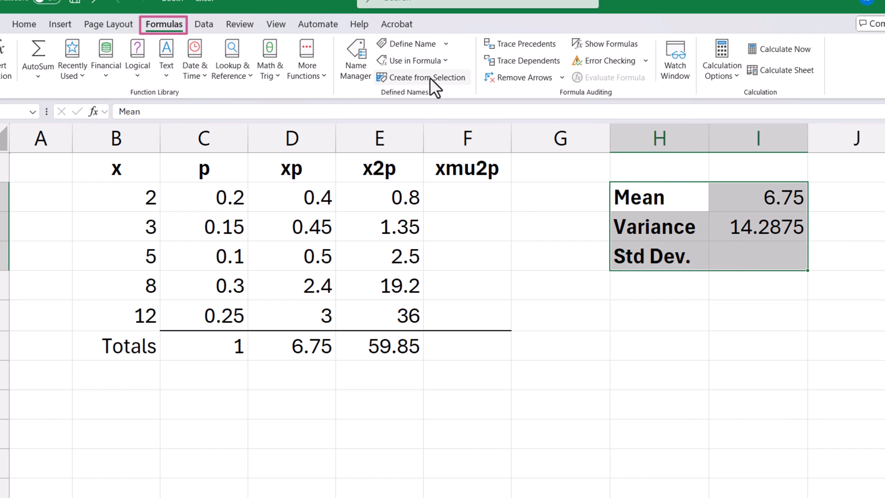
Name the Mean, Variance and Std Dev cells from their left labels and enter =SQRT(Variance) for 3.77988
left_click(421, 78)
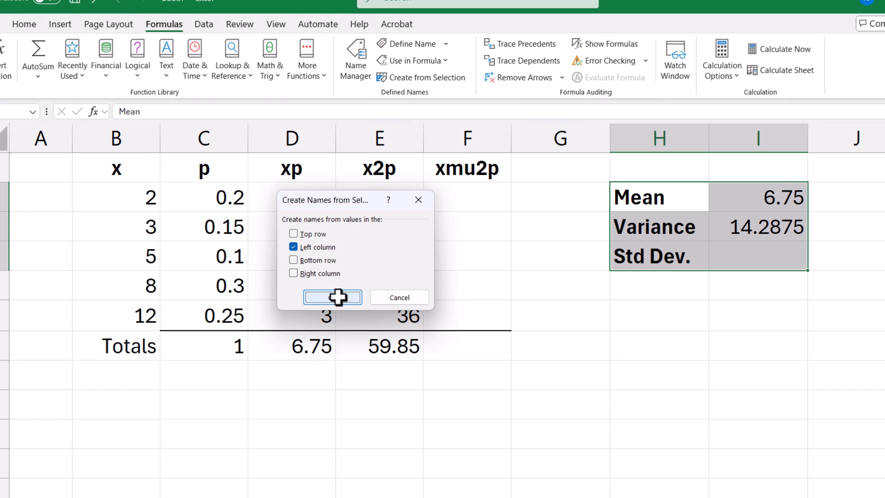
left_click(333, 298)
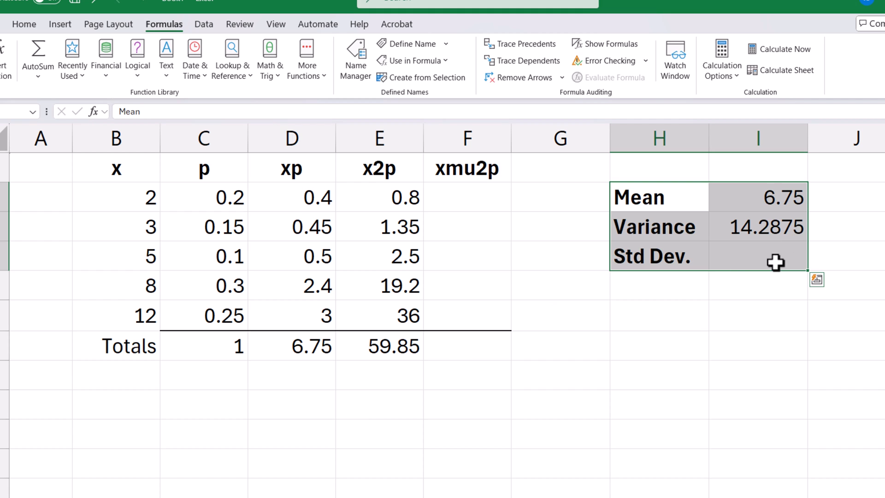
type("=SQRT(Variance)")
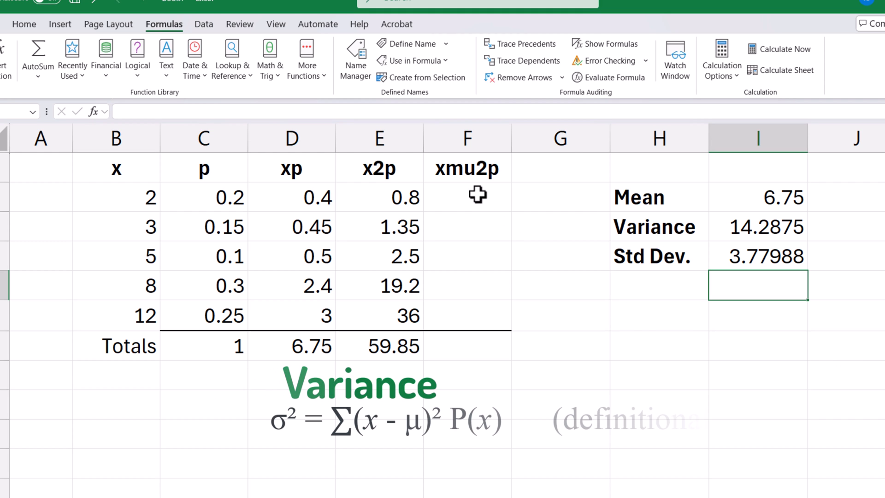
Enter =(x-Mean)^2*p in the xmu2p column and confirm its total of 14.2875 matches the Variance
type("=")
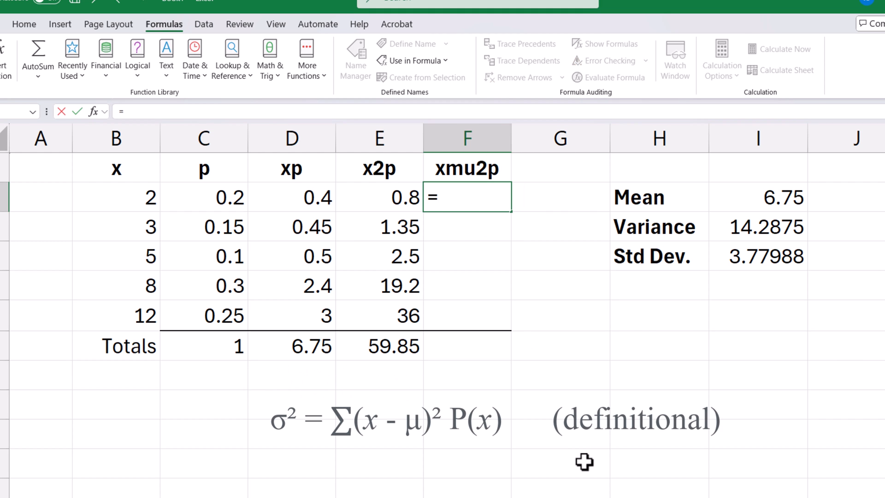
type("(x-Mean")
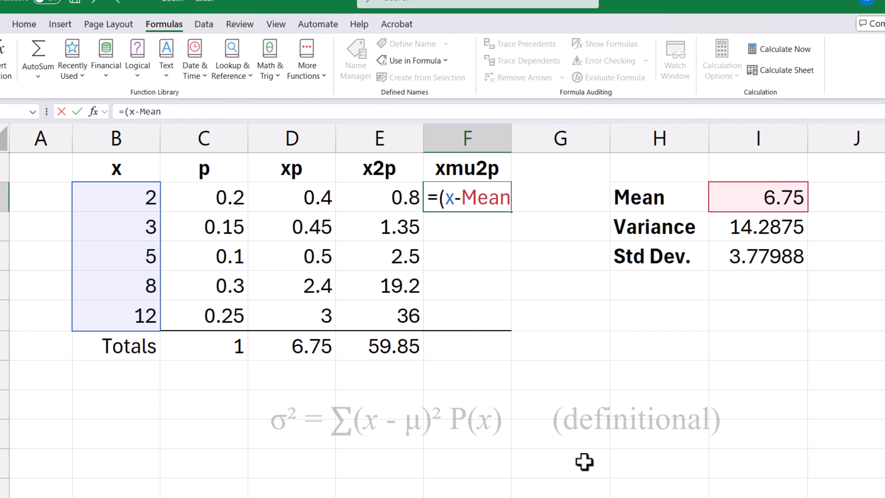
type(")^2")
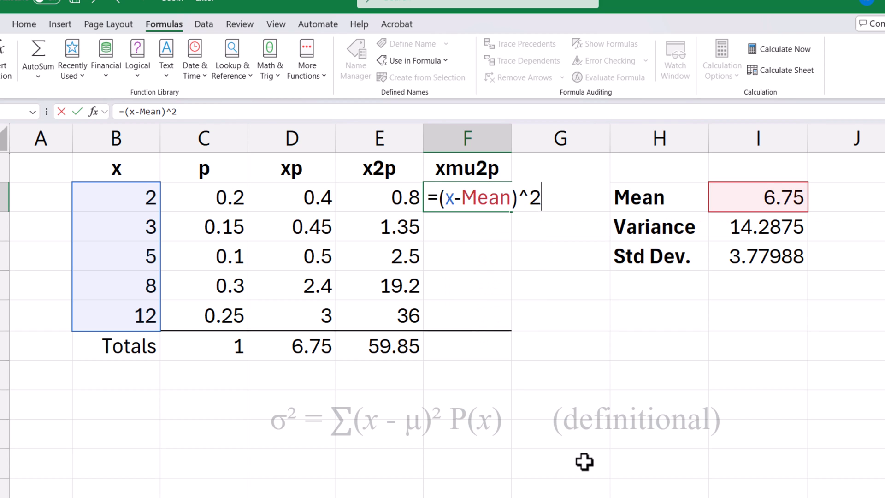
type("*p")
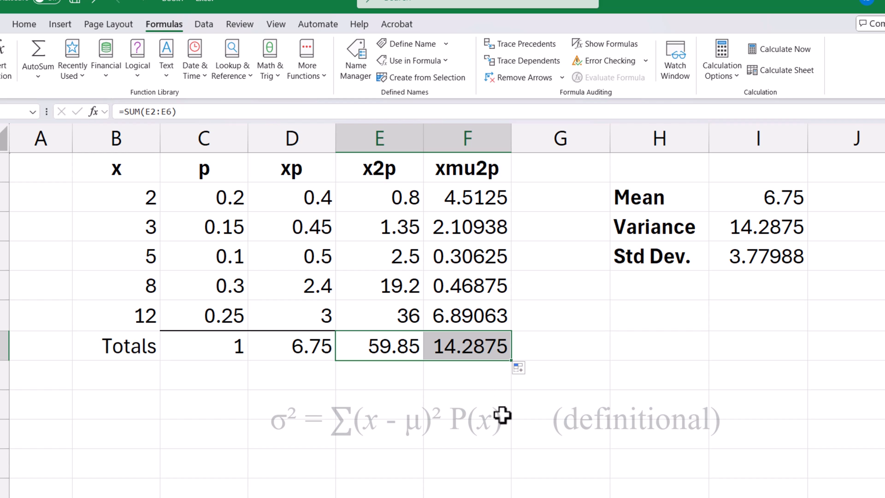
left_click(467, 346)
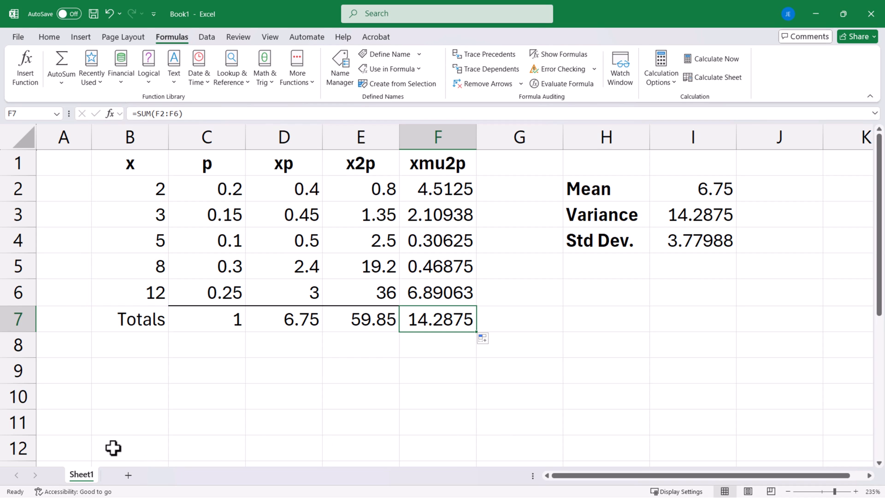
mouse_move(17, 266)
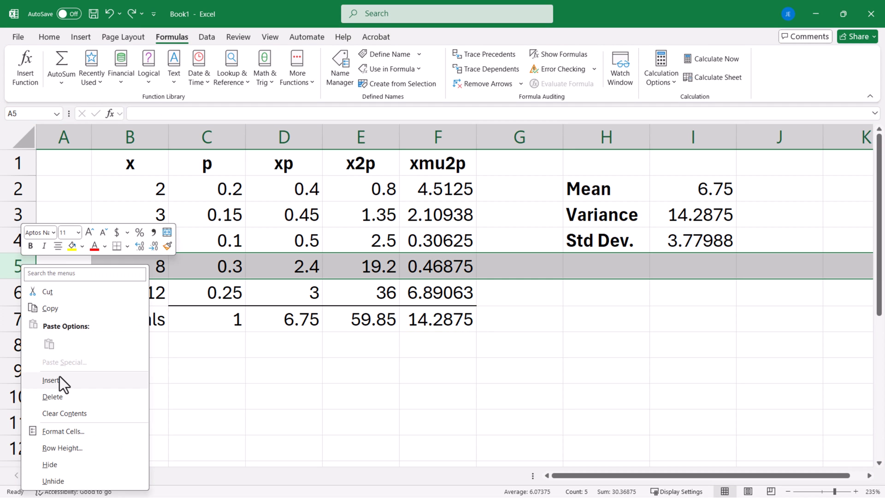
Insert a row for outcome 7 with probability 0.2 and change outcome 8's probability to 0.1, giving Mean 6.55
left_click(51, 379)
type("7")
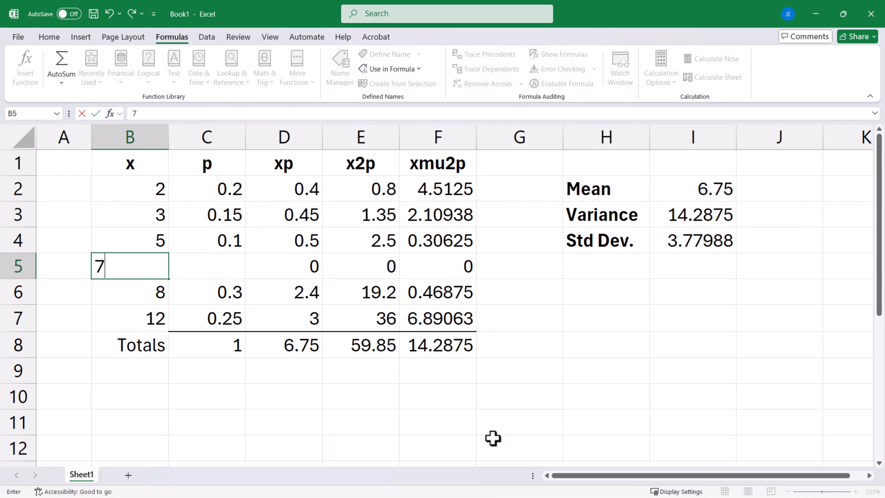
key("Tab")
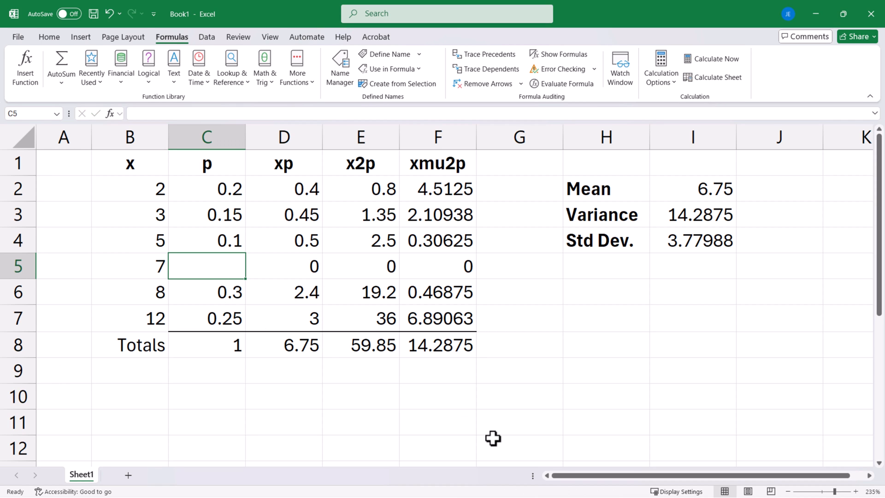
type(".2")
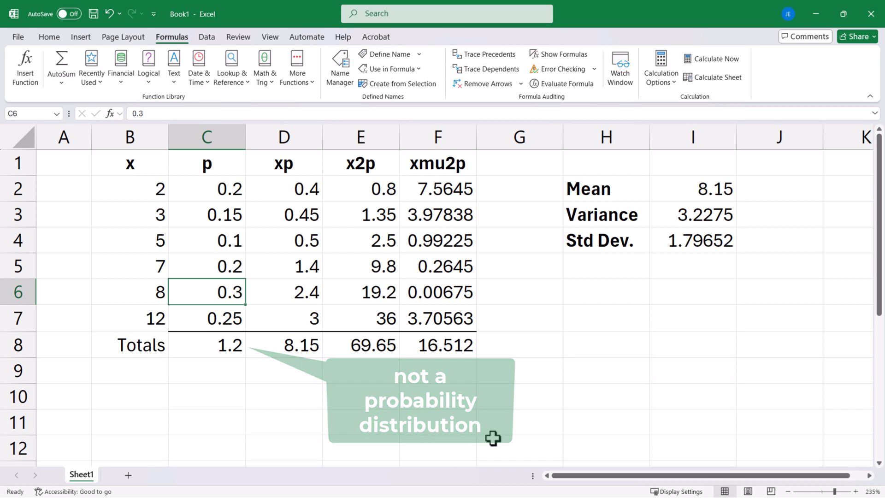
type(".1")
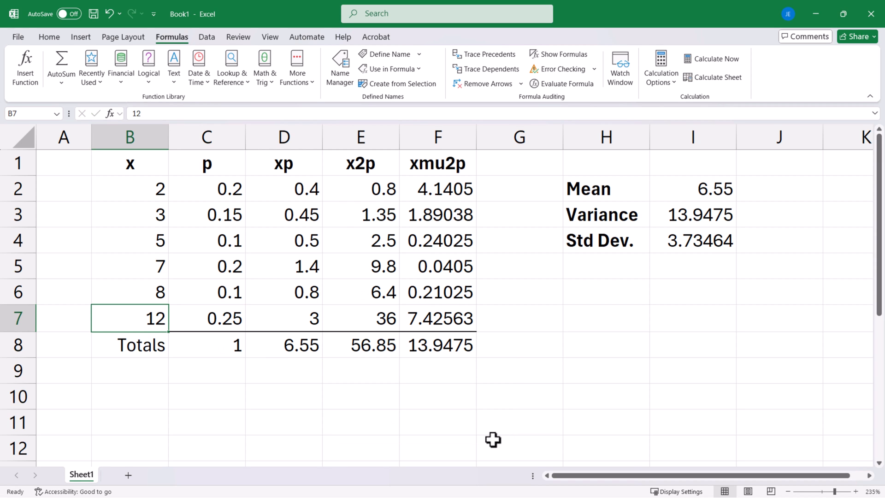
mouse_move(34, 310)
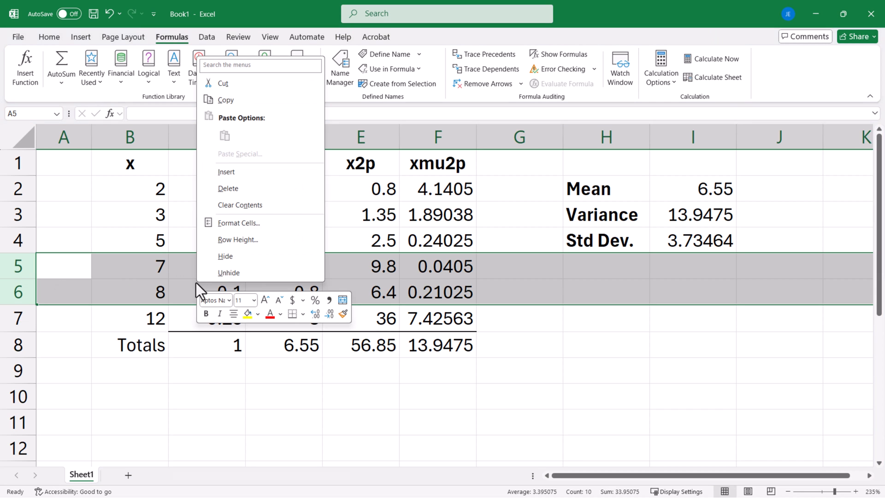
mouse_move(225, 188)
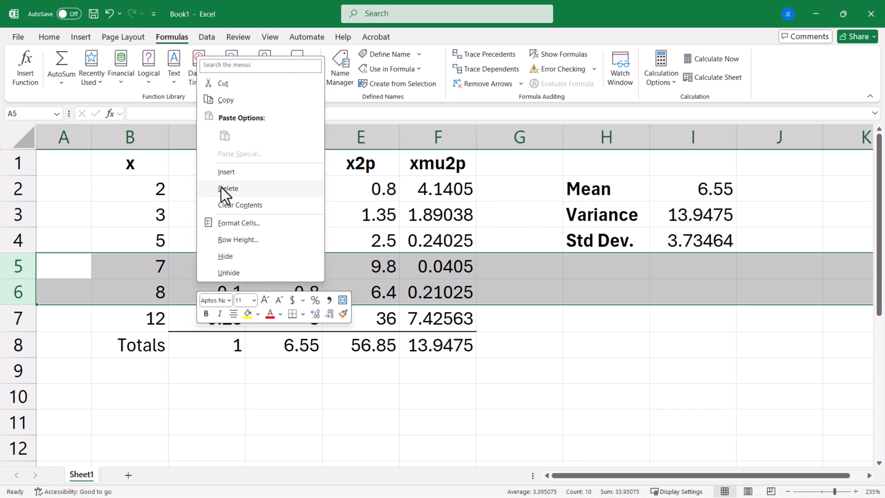
Delete the rows for outcomes 7 and 8, leaving probabilities totalling 0.7 and Mean 4.35
left_click(229, 188)
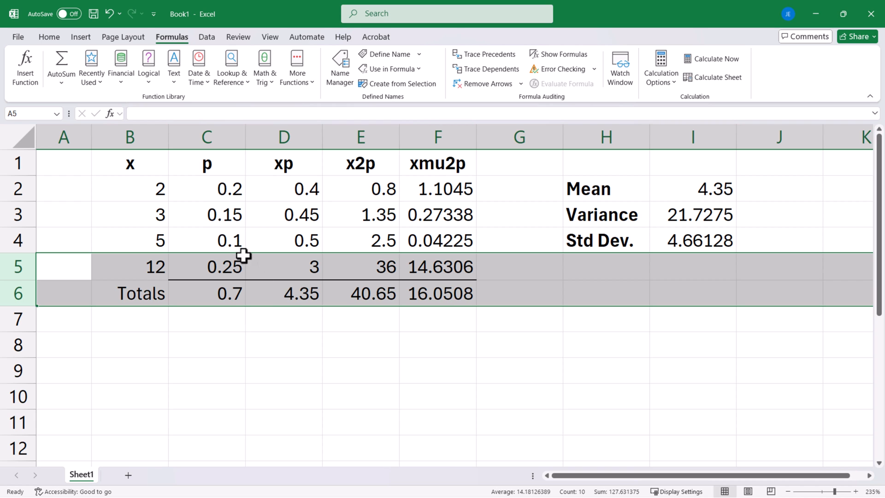
left_click(206, 240)
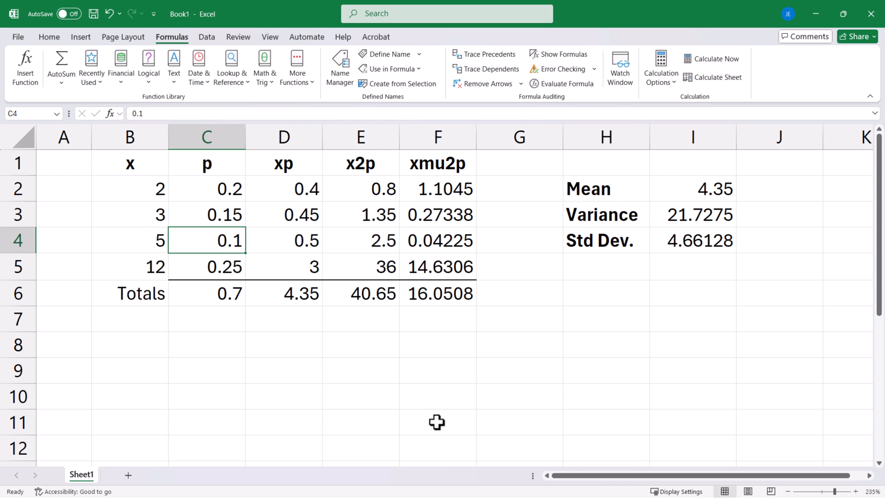